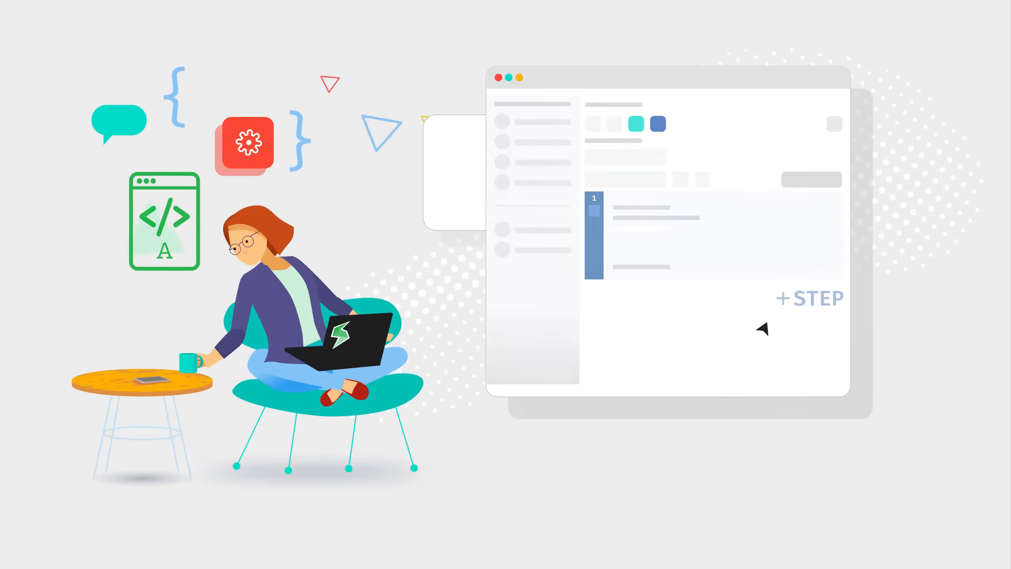
# Add a second test step below the first one using + STEP.
pyautogui.click(809, 298)
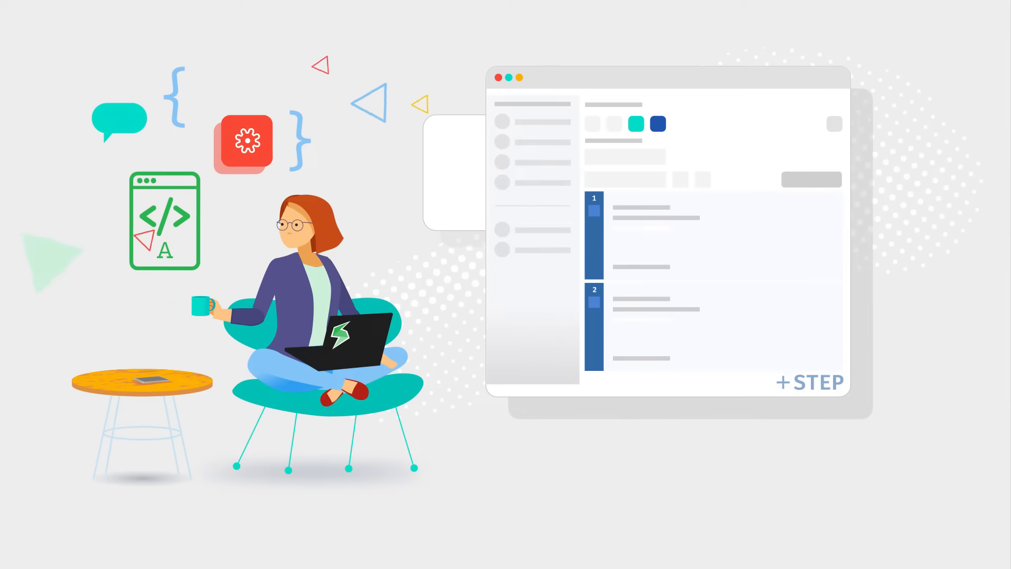